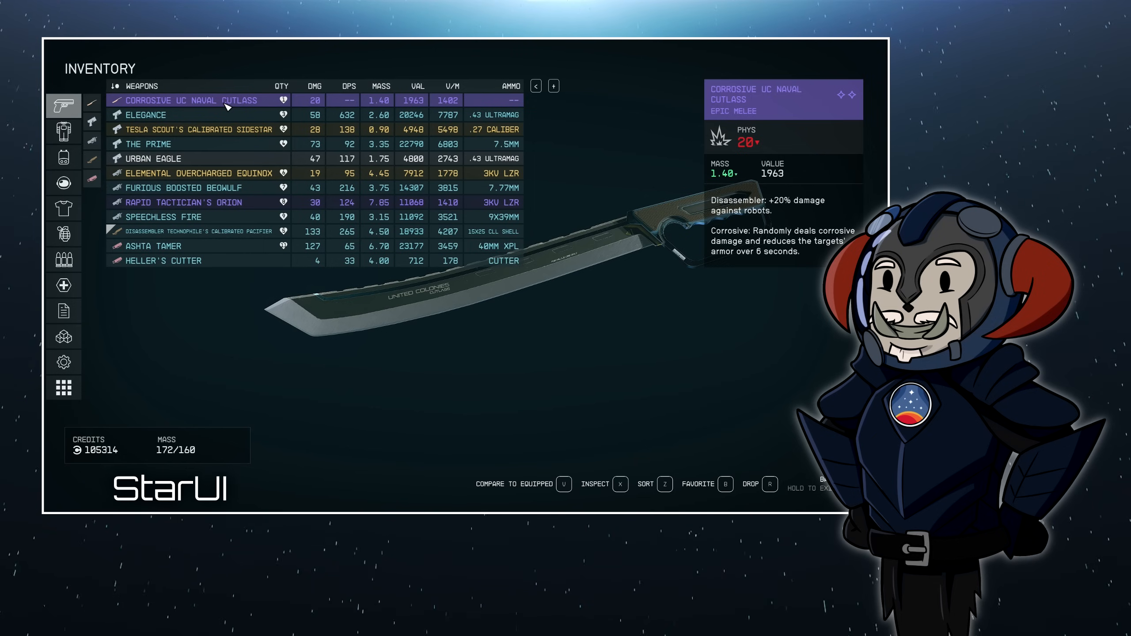
Run the StarUI HUD installer with the Vanilla Extended HUD preset through to Finish.
left_click(148, 144)
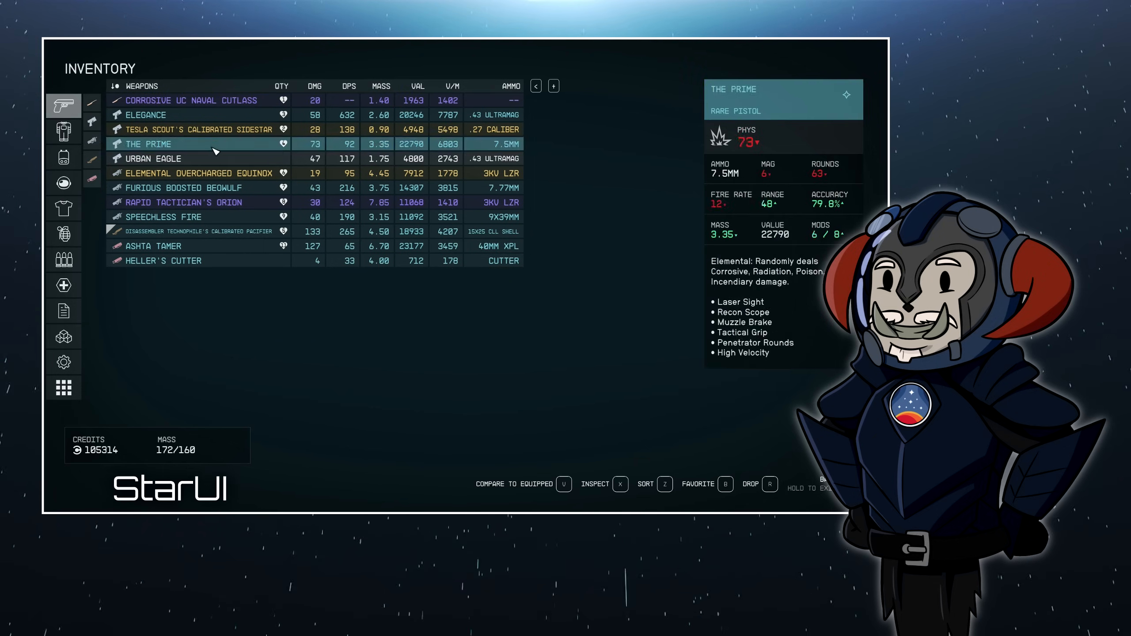
left_click(191, 101)
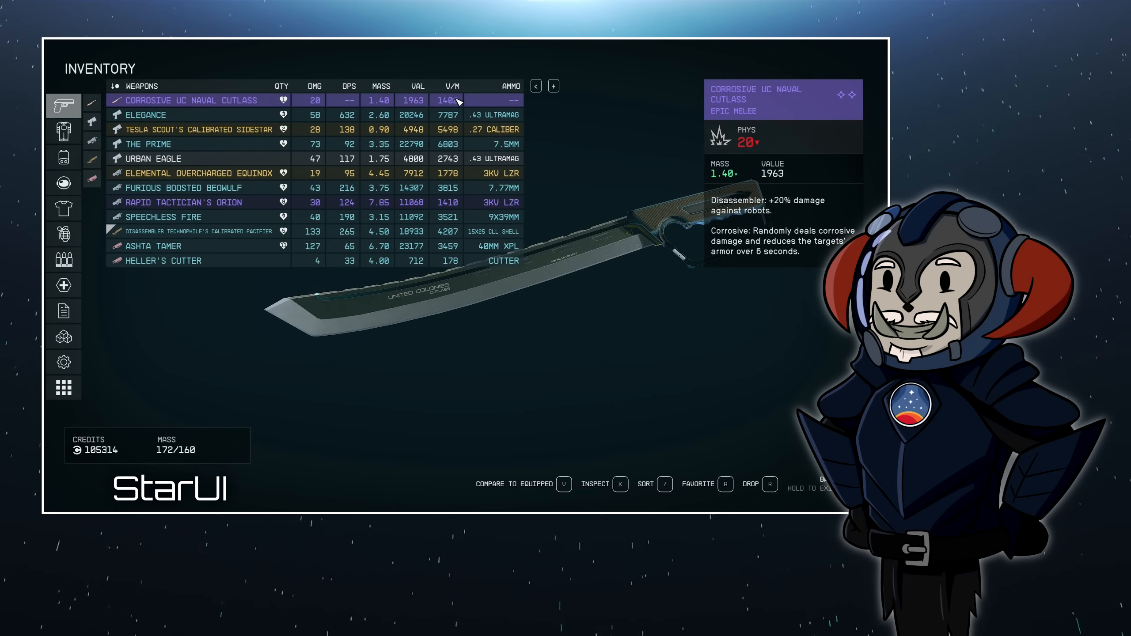
mouse_move(330, 88)
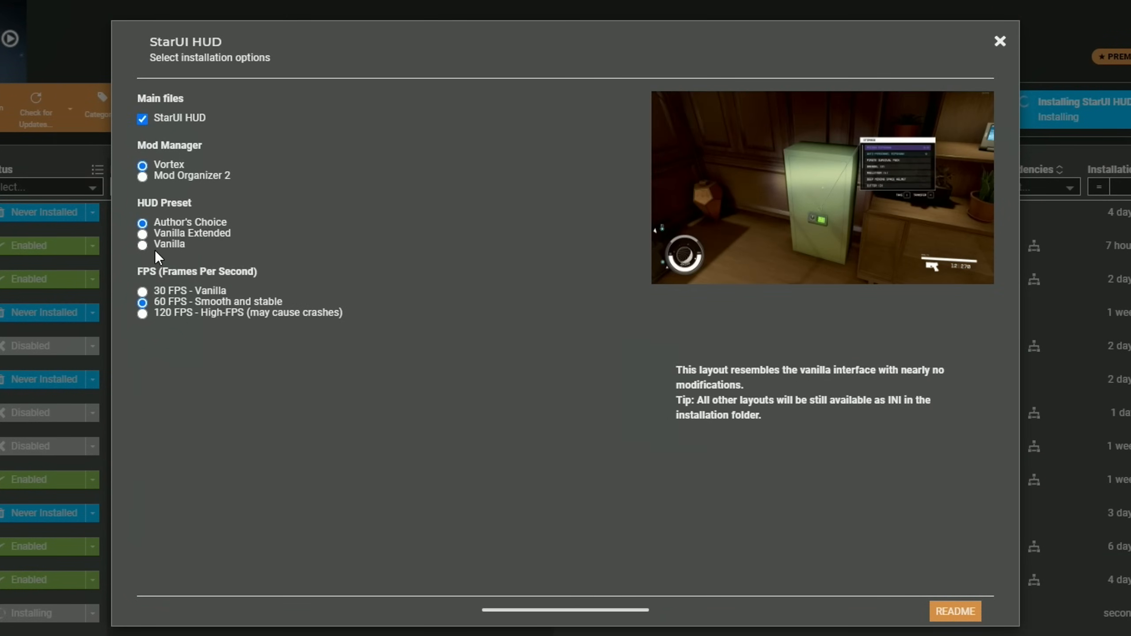
left_click(143, 222)
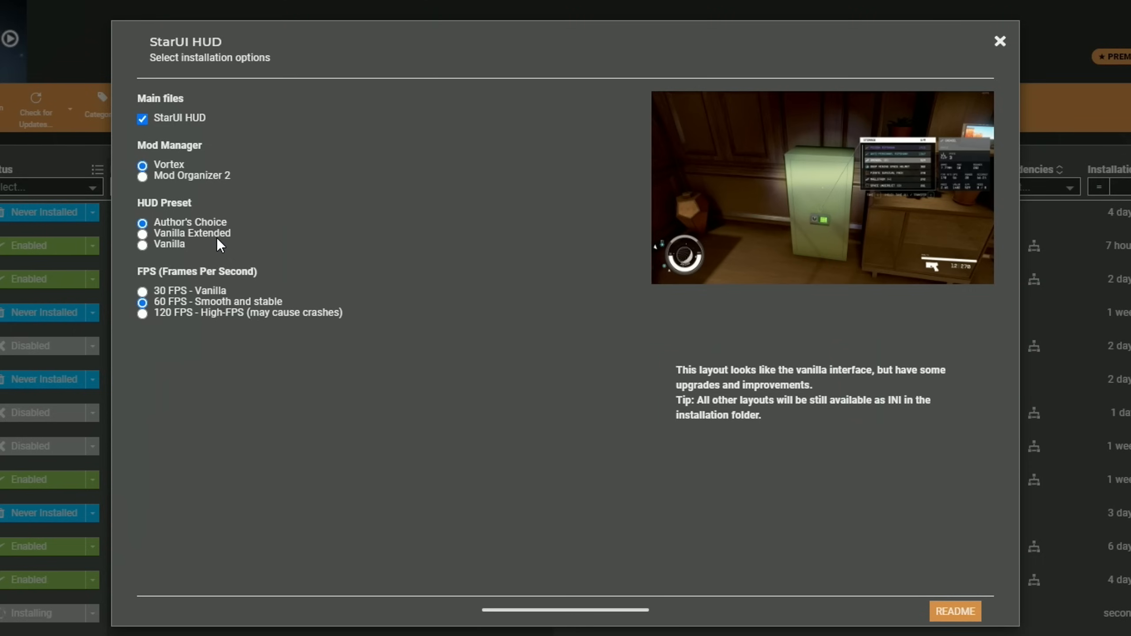
mouse_move(143, 234)
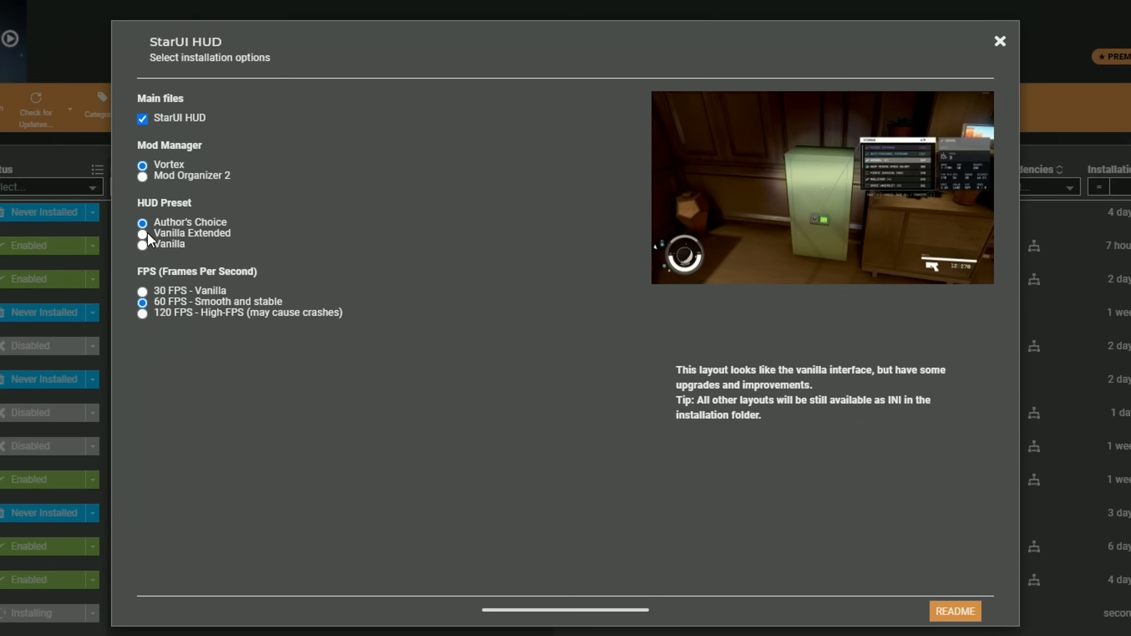
left_click(142, 233)
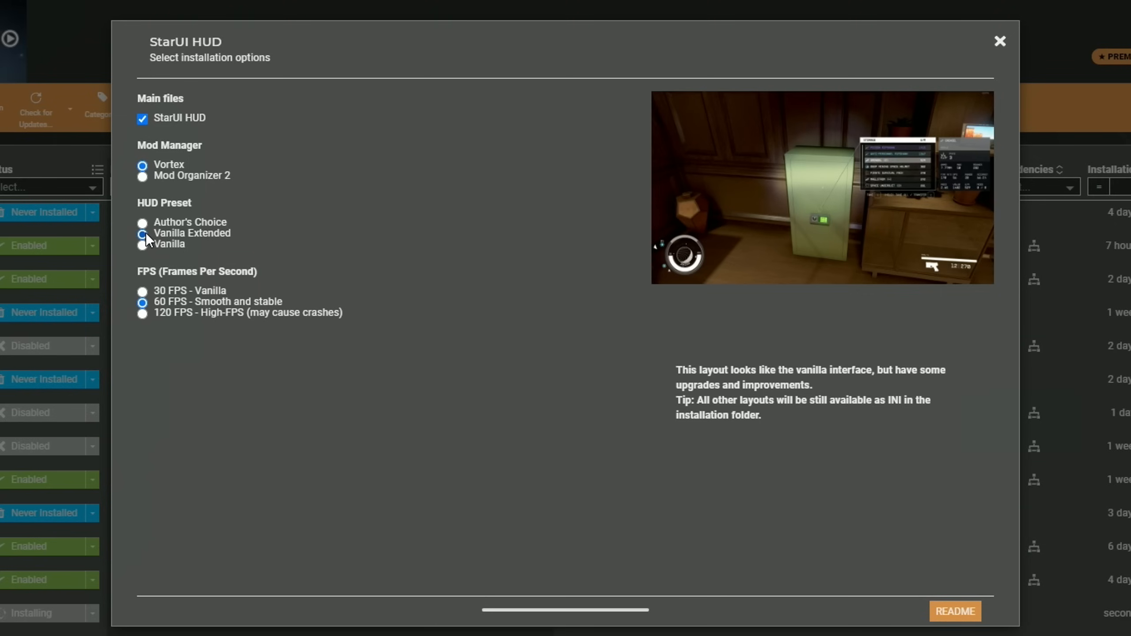
left_click(142, 244)
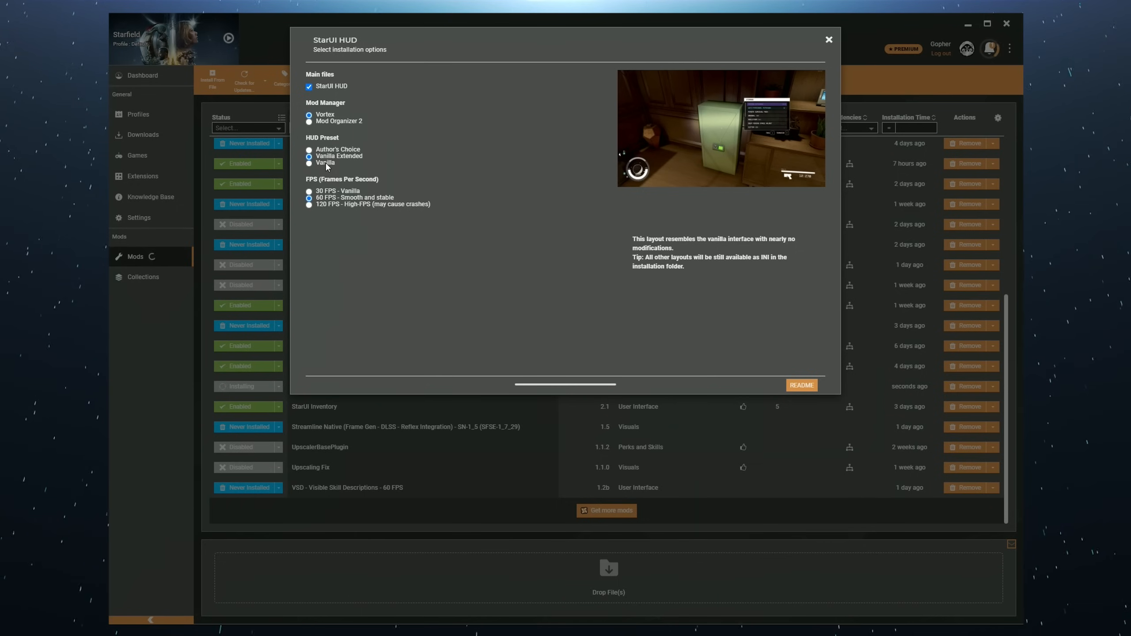
left_click(309, 163)
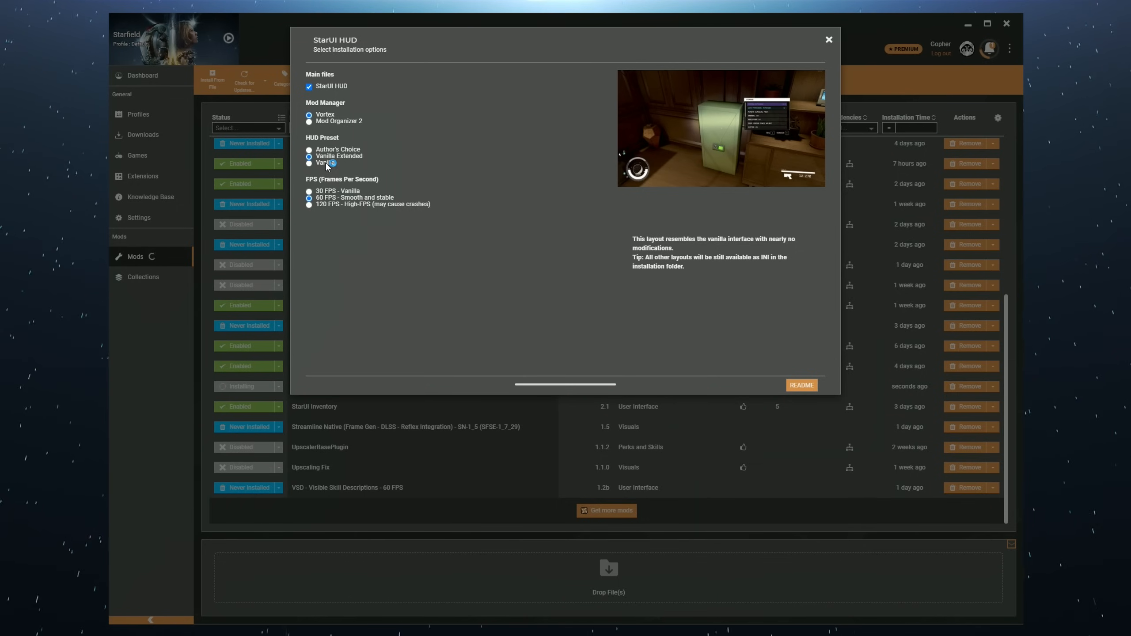
left_click(801, 384)
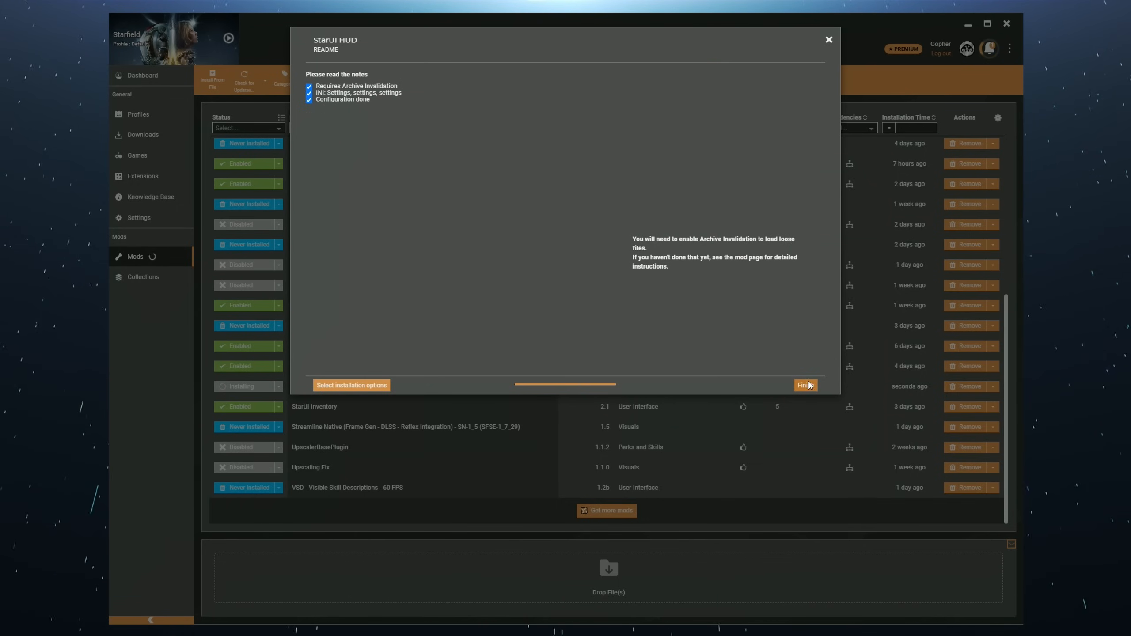
left_click(804, 384)
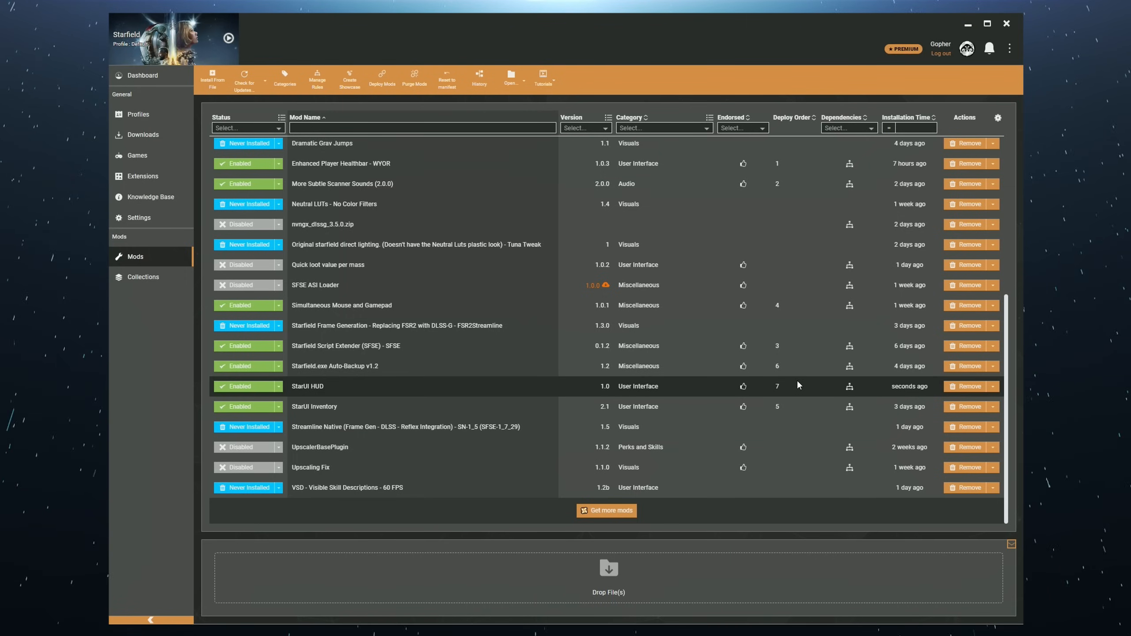
mouse_move(343, 390)
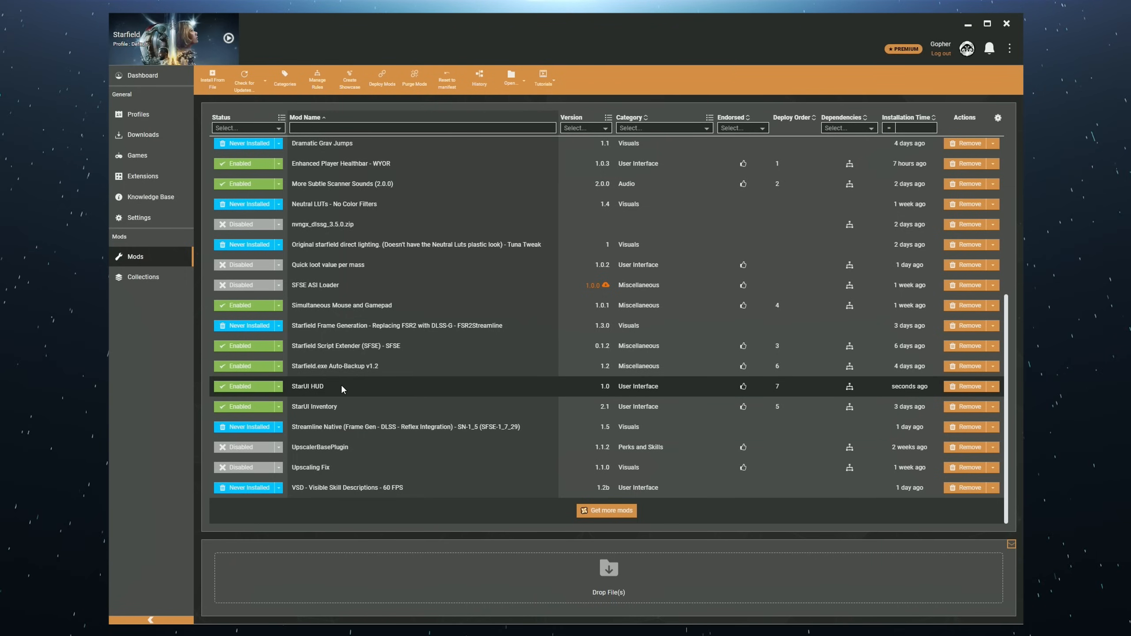
mouse_move(327, 390)
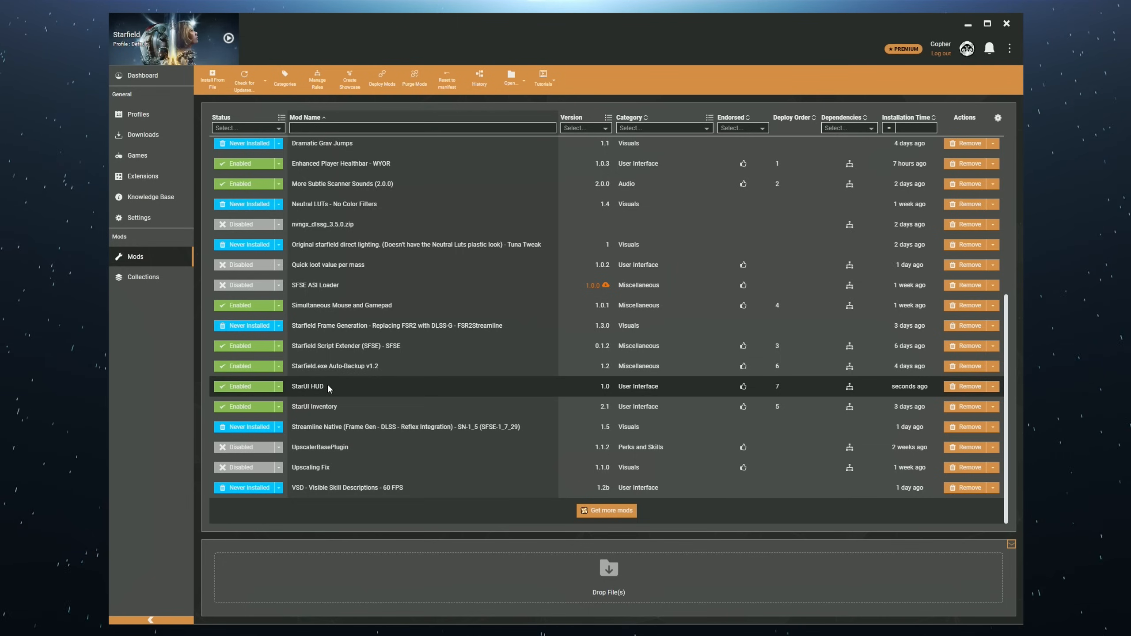
mouse_move(300, 387)
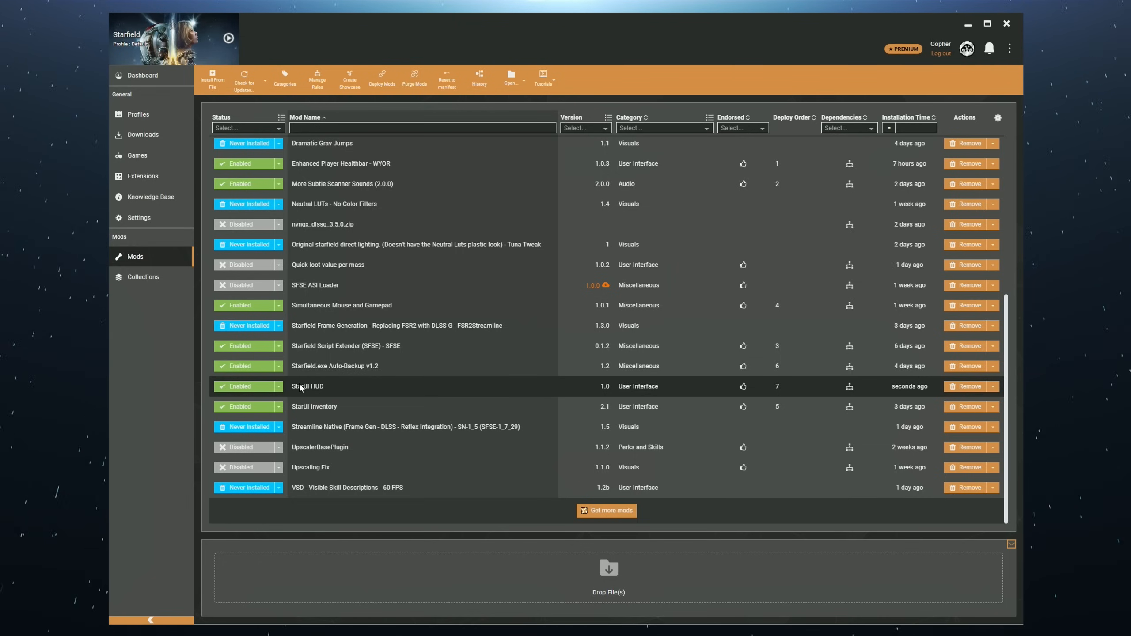
mouse_move(328, 392)
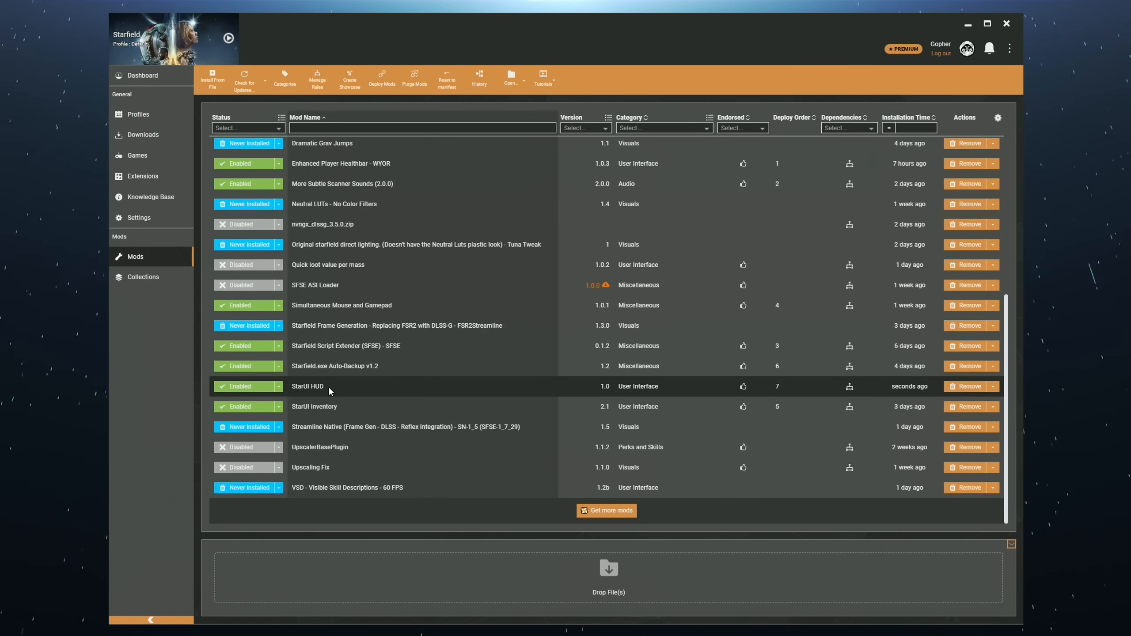
Open the StarUI HUD mod's install folder in File Explorer from its Mods list context menu.
right_click(339, 390)
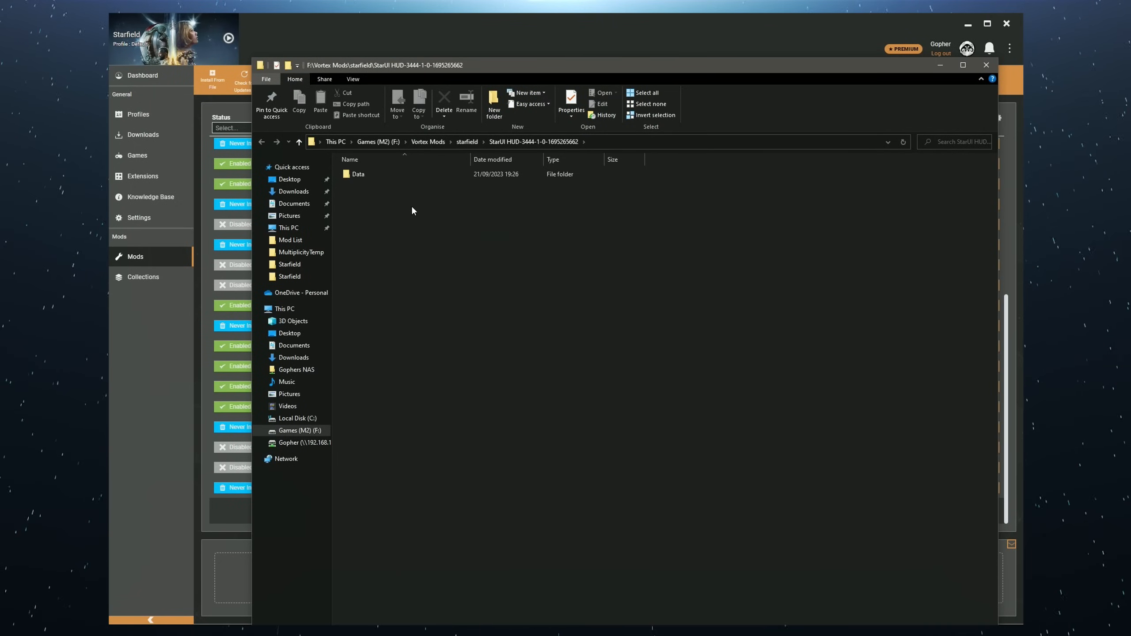
Browse to Data\Interface, show file extensions, and open StarUI HUD (default).ini in Notepad++.
double_click(357, 174)
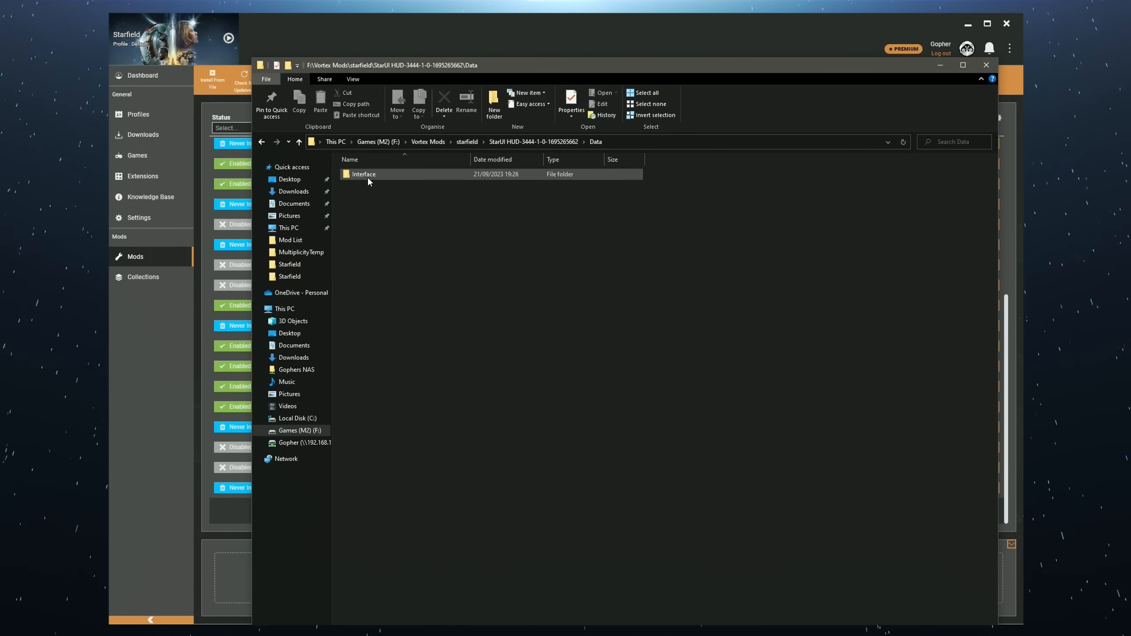
double_click(364, 174)
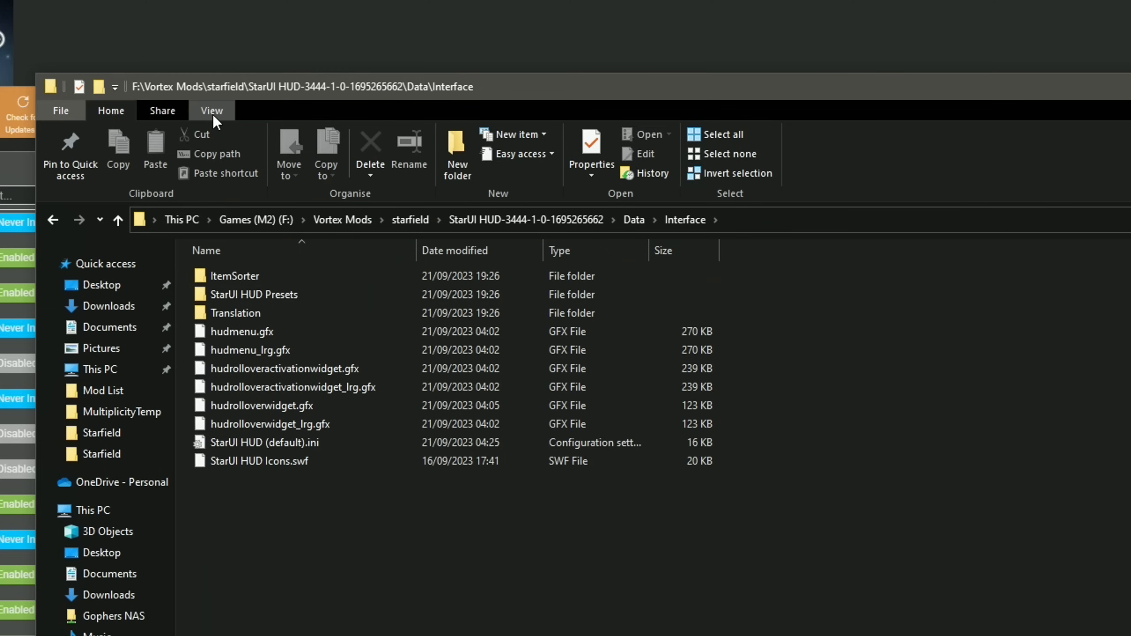
left_click(212, 110)
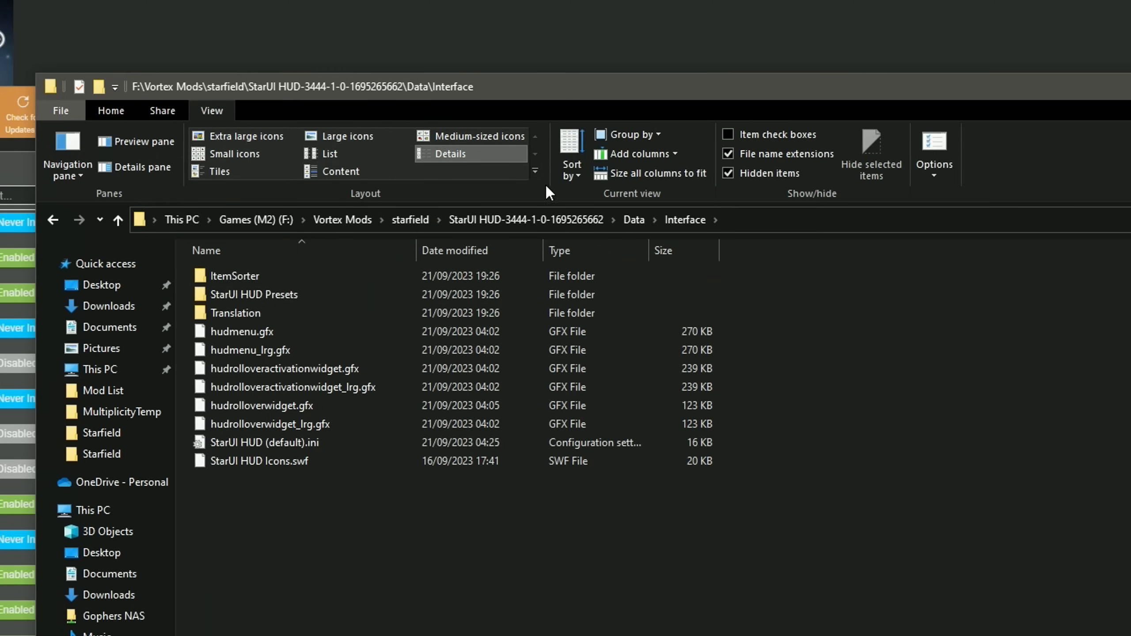
left_click(729, 154)
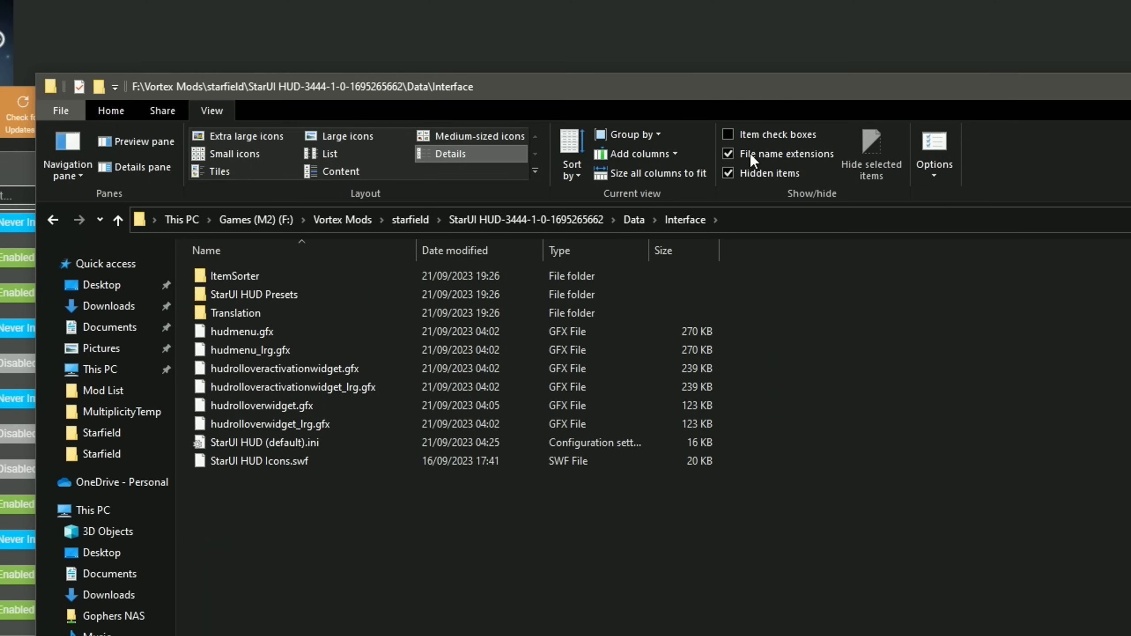
mouse_move(750, 154)
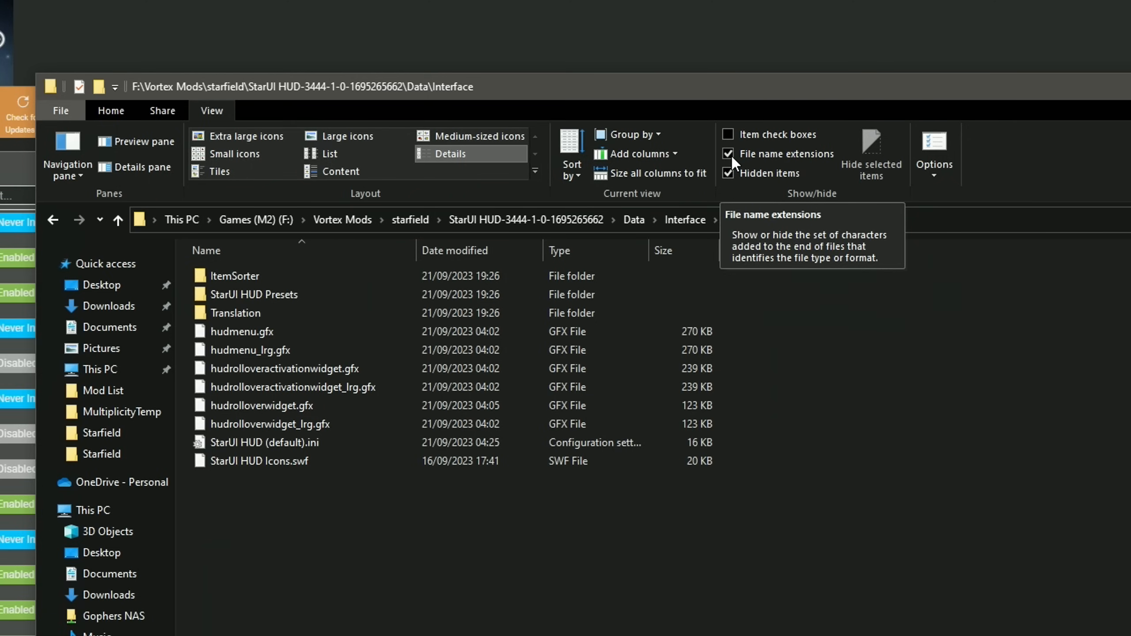
left_click(728, 153)
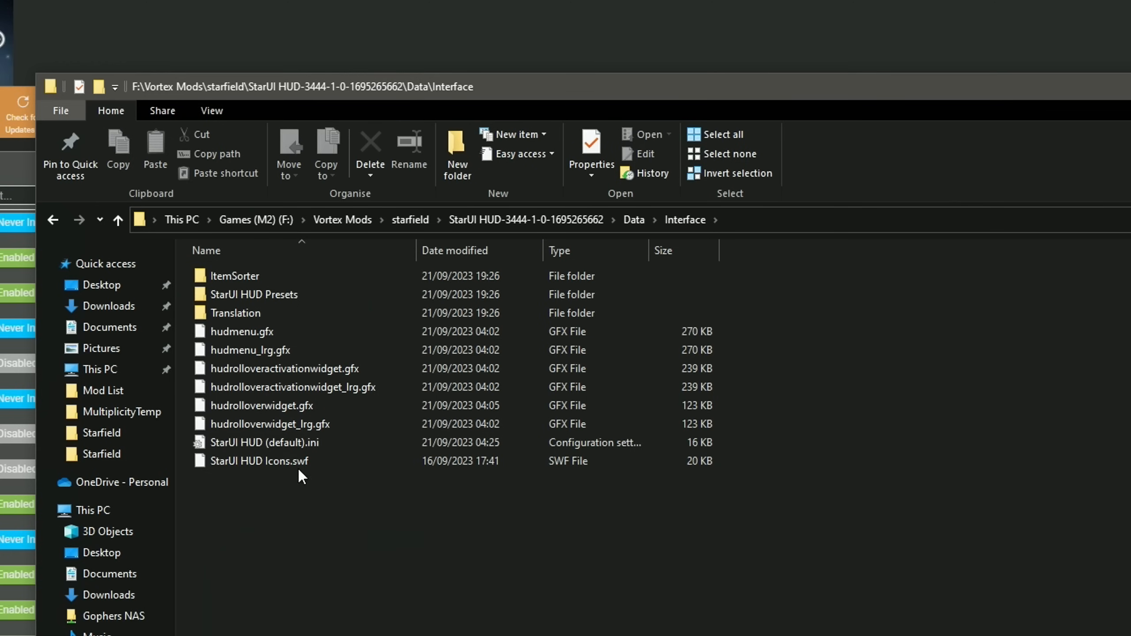
right_click(264, 443)
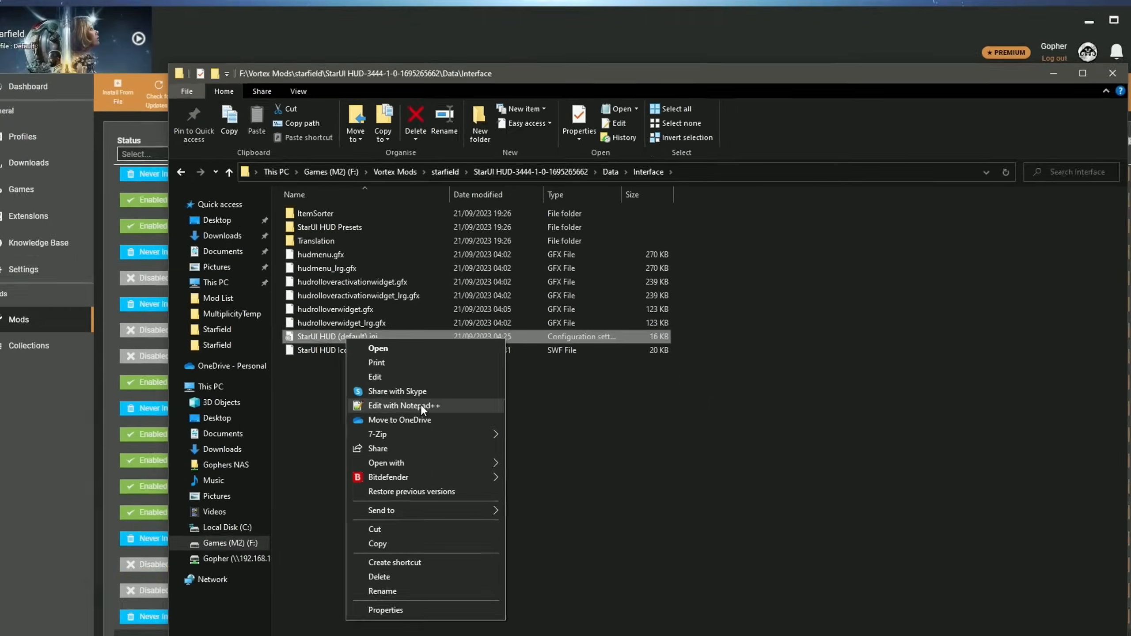
left_click(404, 405)
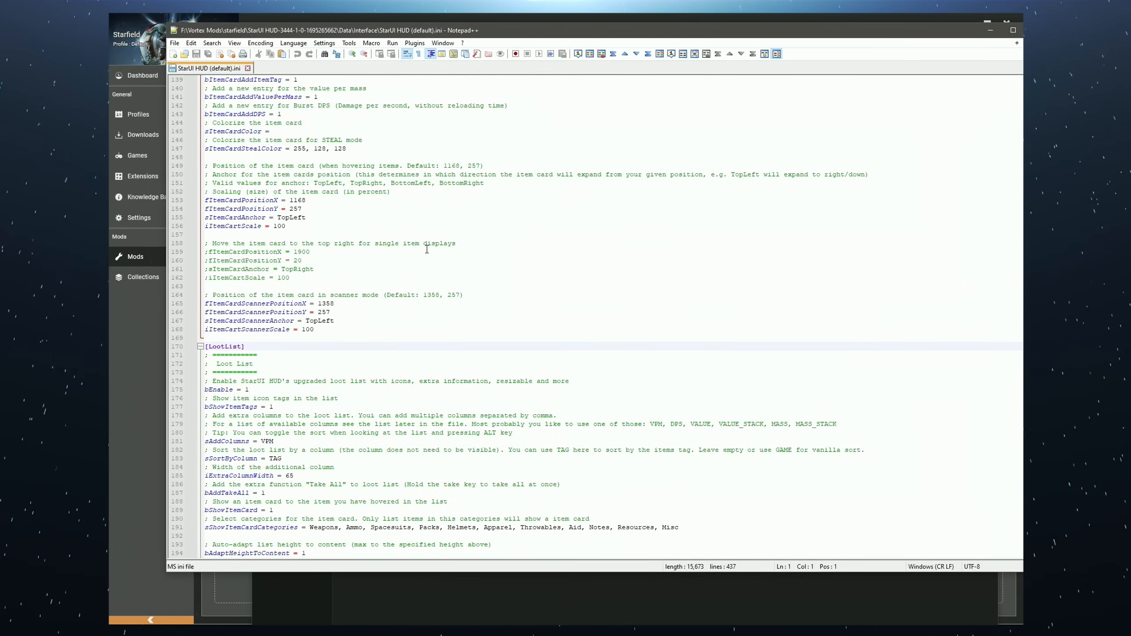
scroll("down", 3)
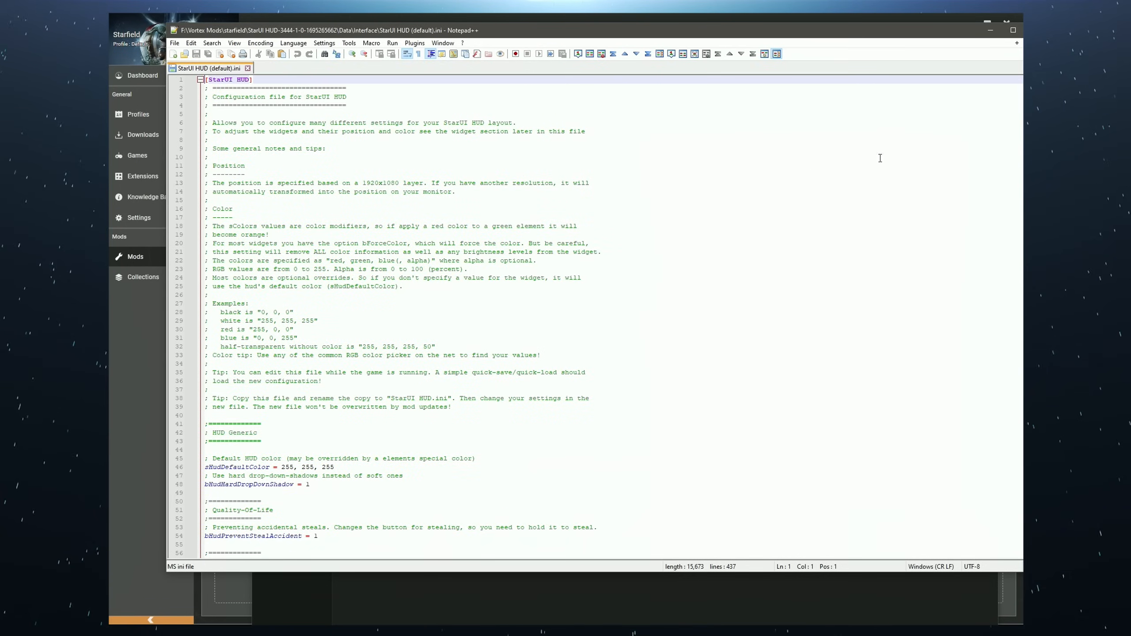
scroll("down", 3)
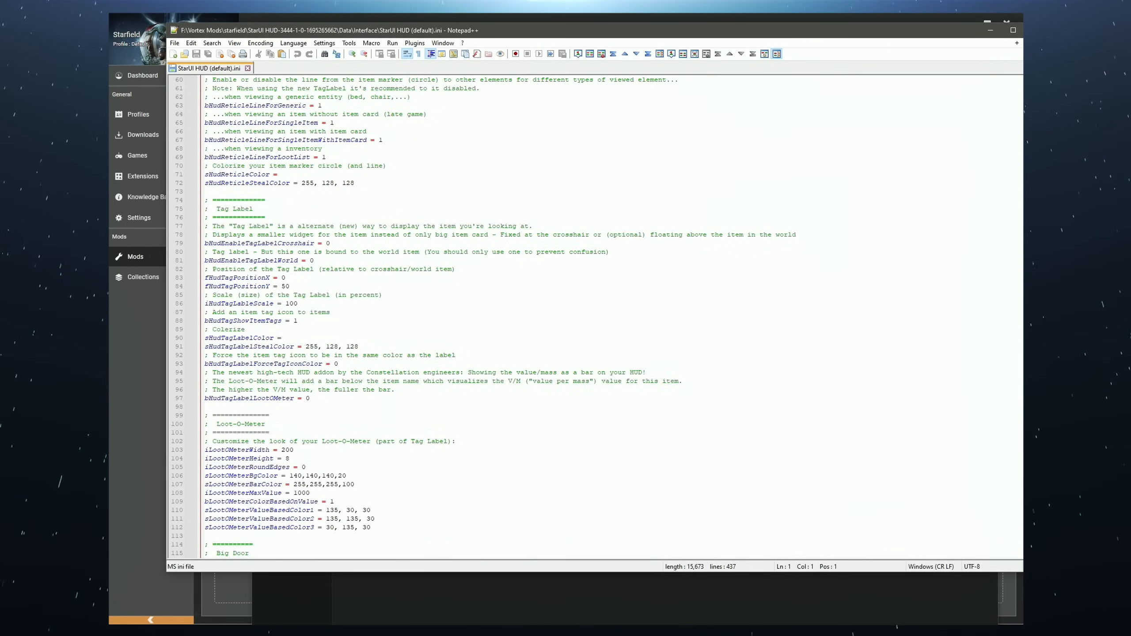
scroll("down", 3)
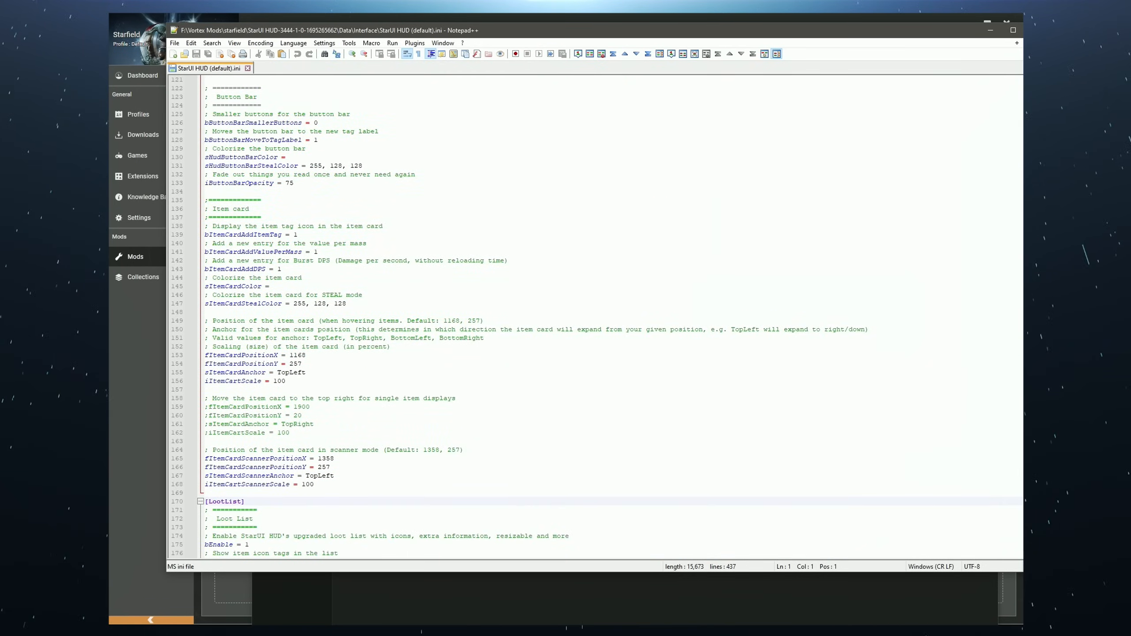
scroll("down", 3)
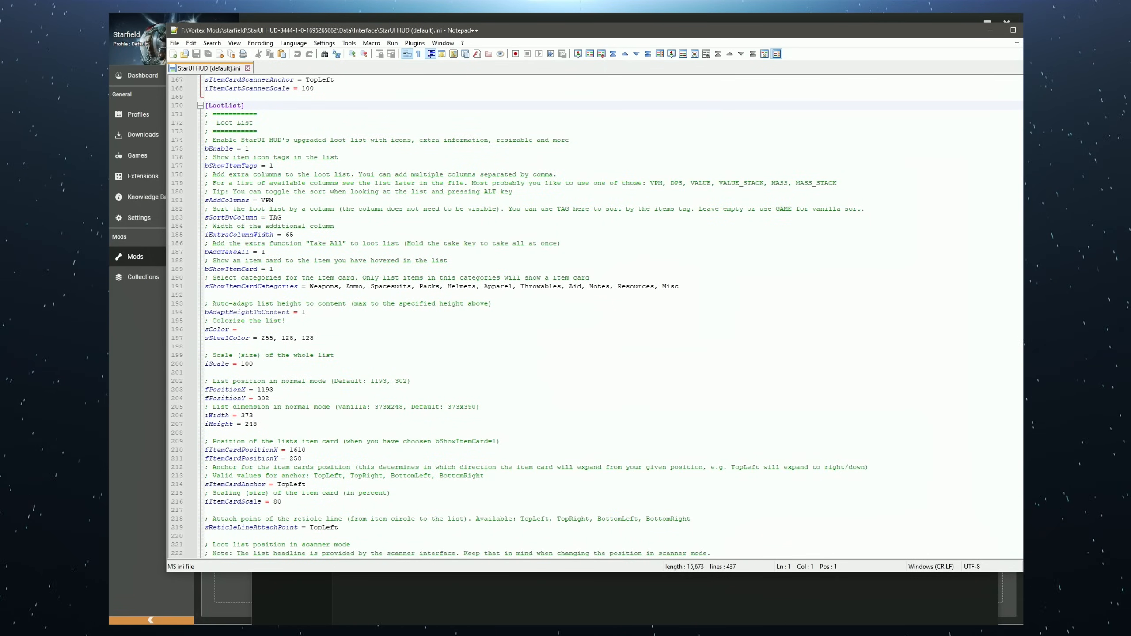
scroll("down", 3)
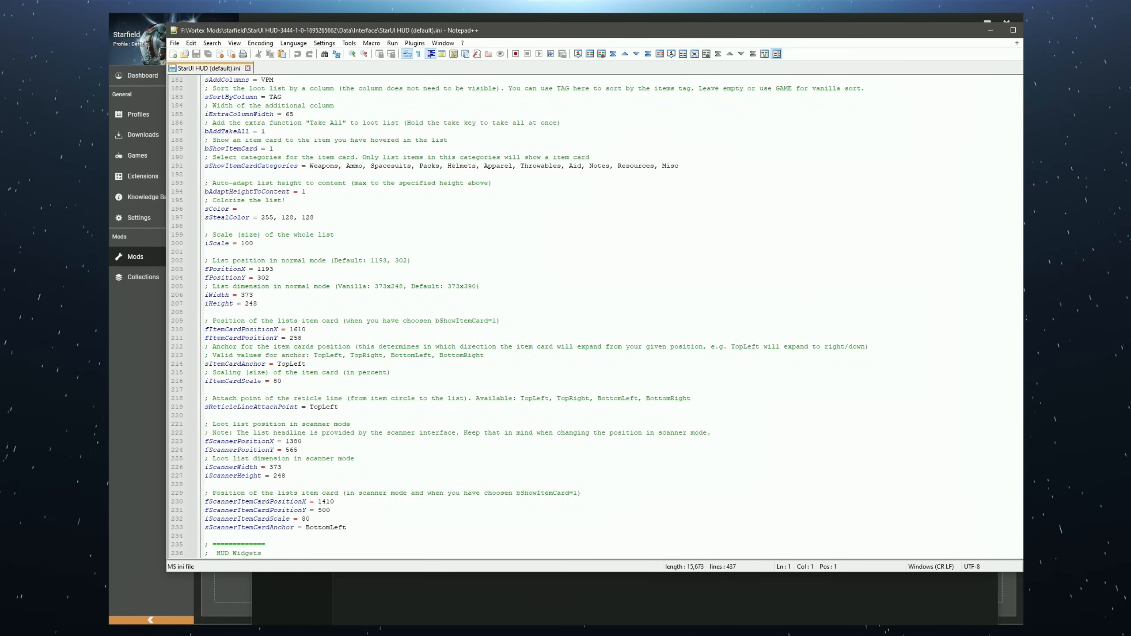
scroll("down", 3)
type(",")
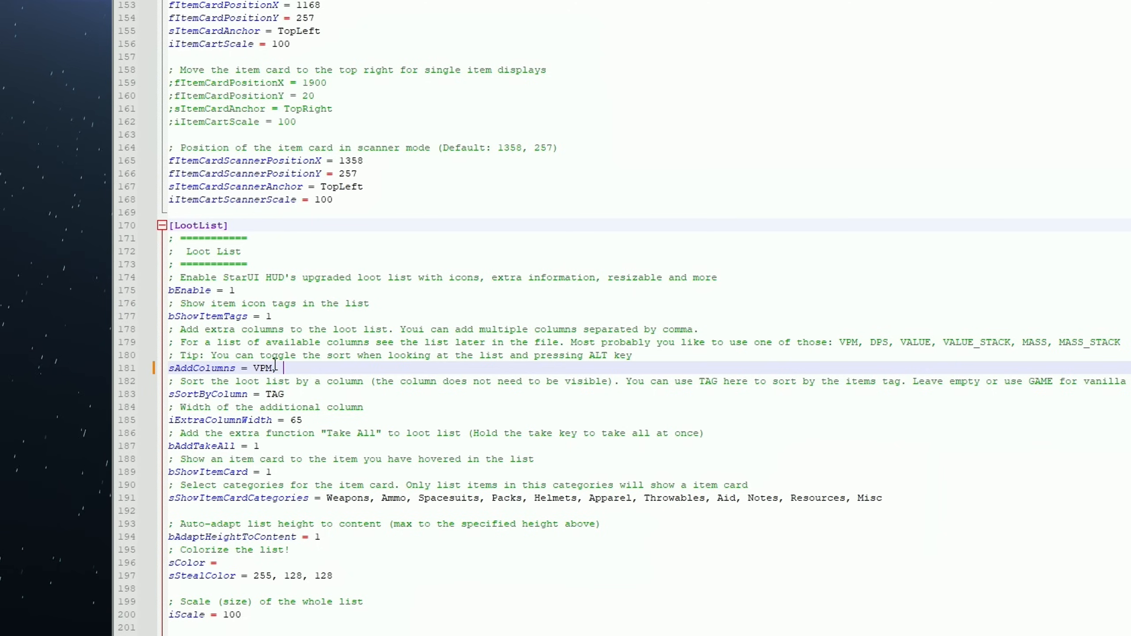
Append ', MASS' after VPM on the sAddColumns line.
type("MASS")
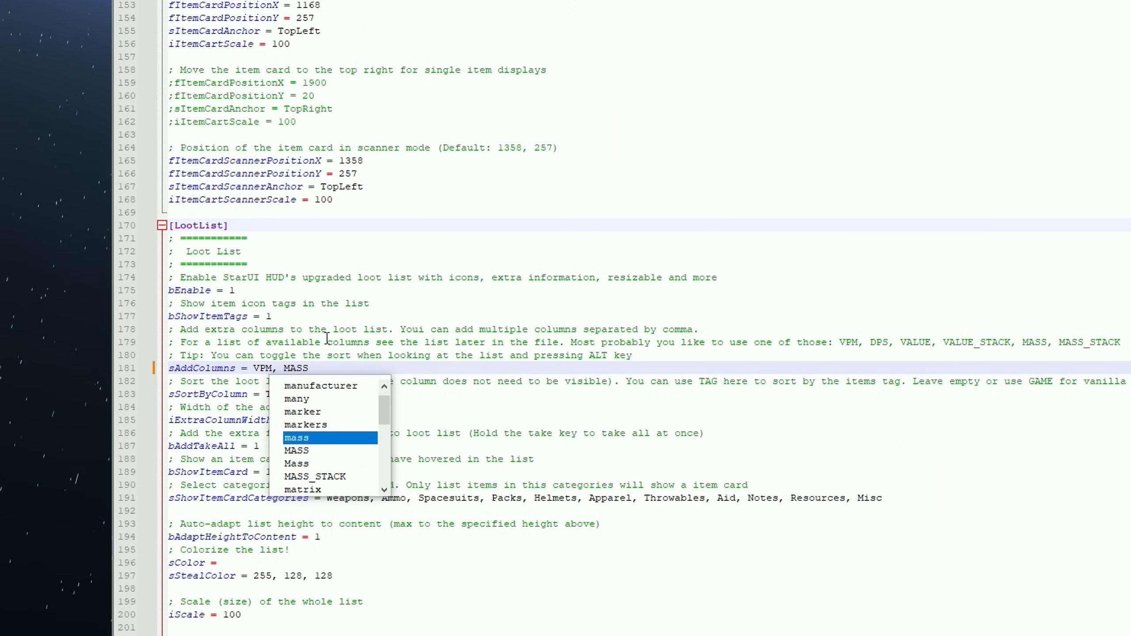